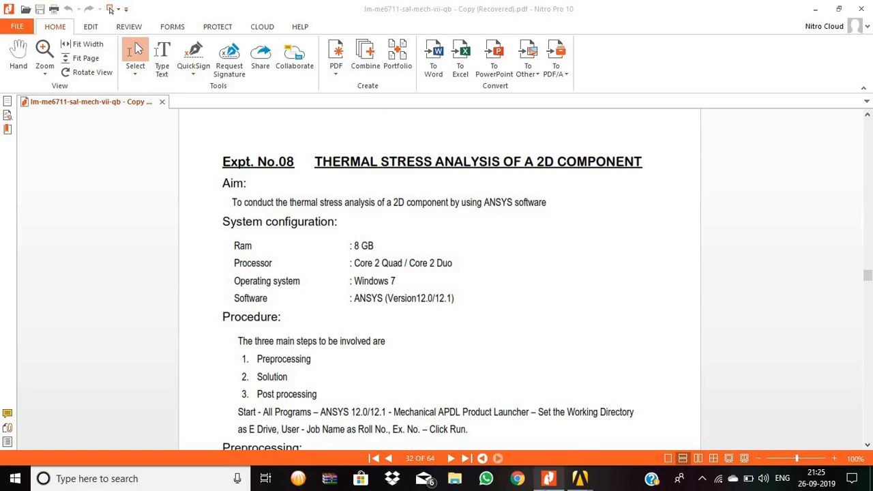
mouse_move(548, 482)
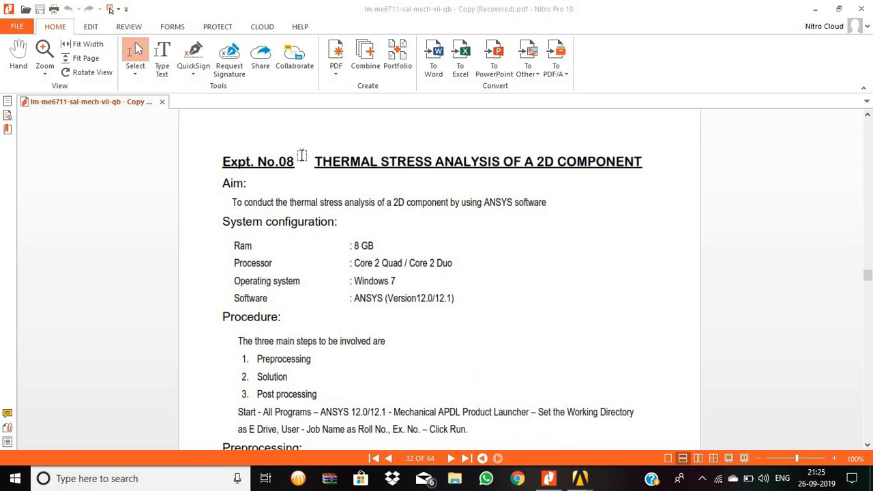
mouse_move(427, 210)
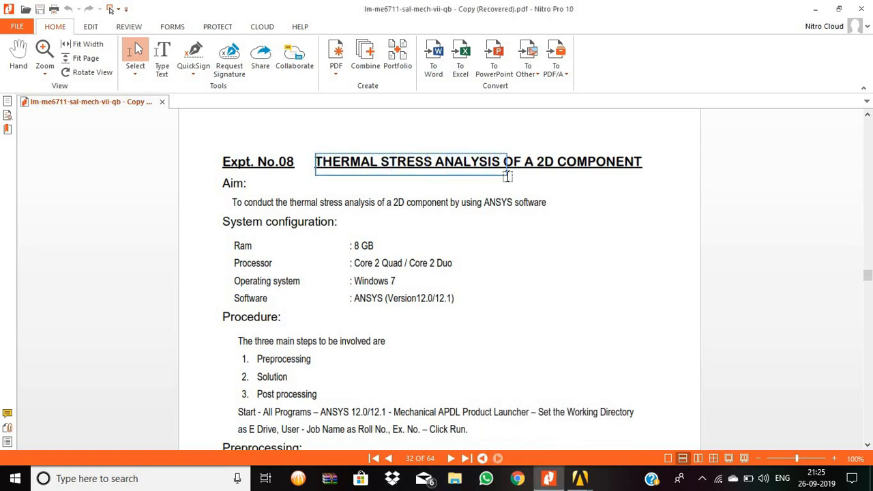
- Scroll the thermal stress PDF from page 32 to page 33 to review the material properties
scroll("down", 3)
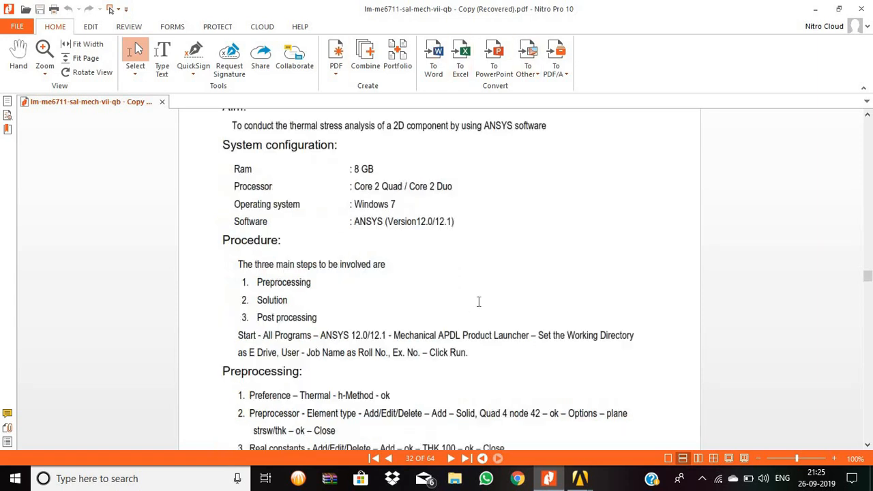
scroll("down", 3)
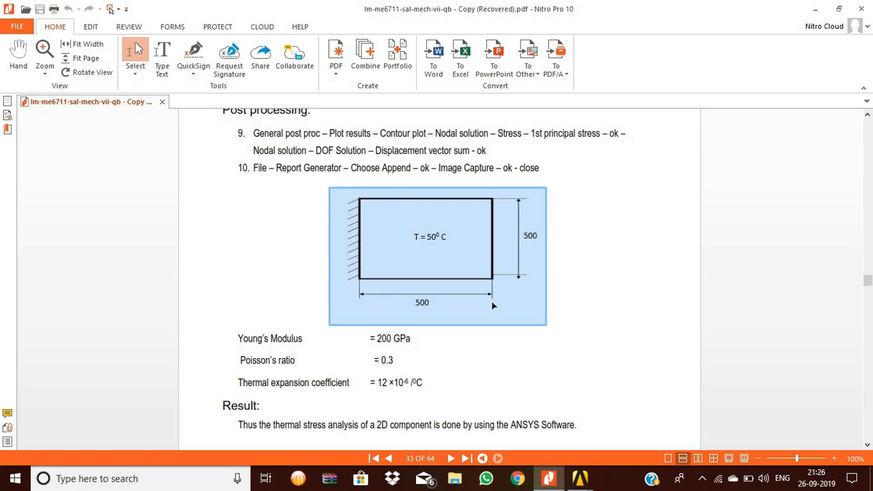
mouse_move(527, 178)
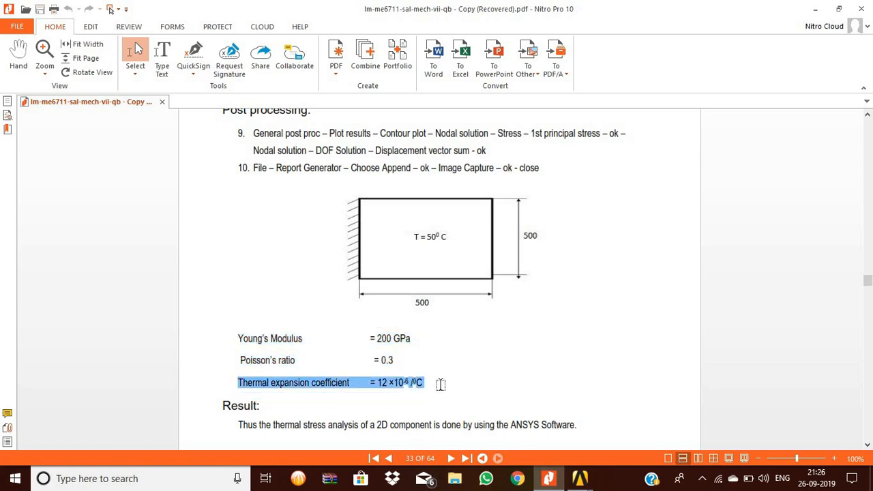
mouse_move(581, 477)
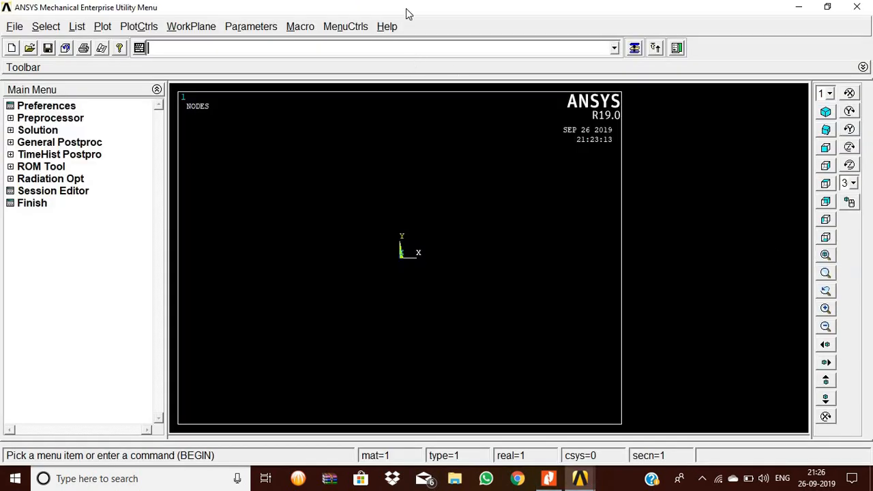
mouse_move(47, 110)
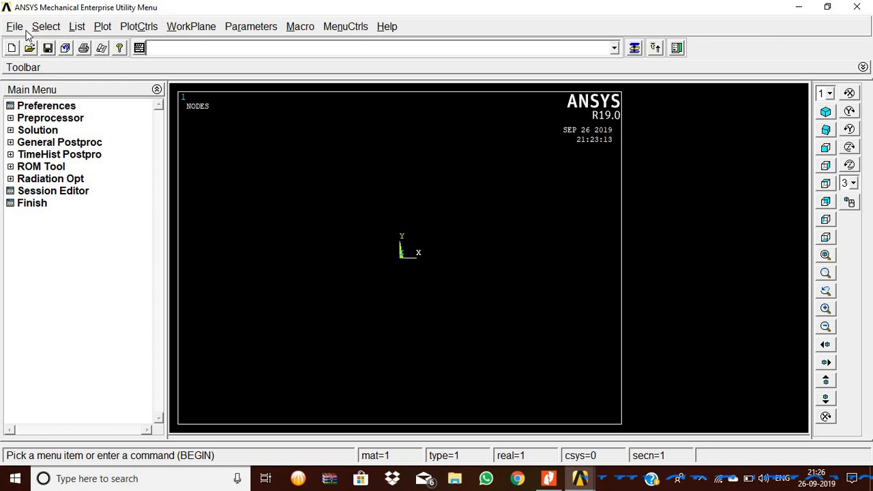
- Apply Structural and Thermal discipline preferences, keeping the h-Method
left_click(46, 105)
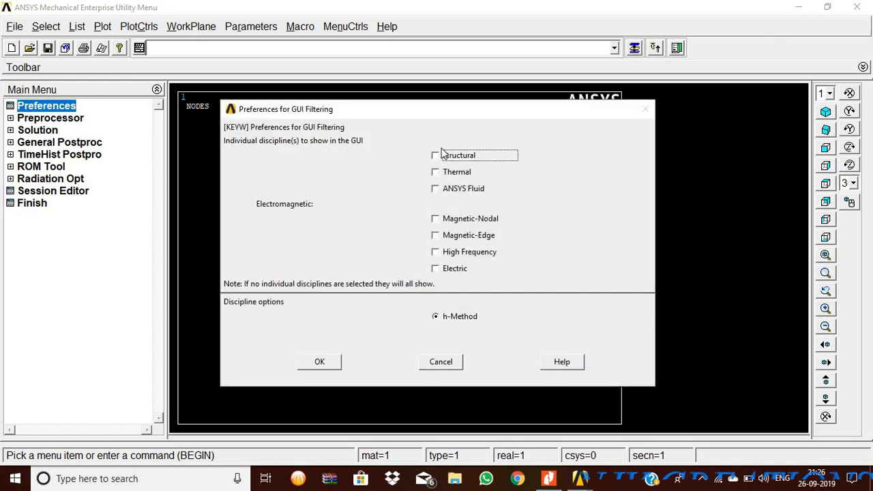
left_click(435, 172)
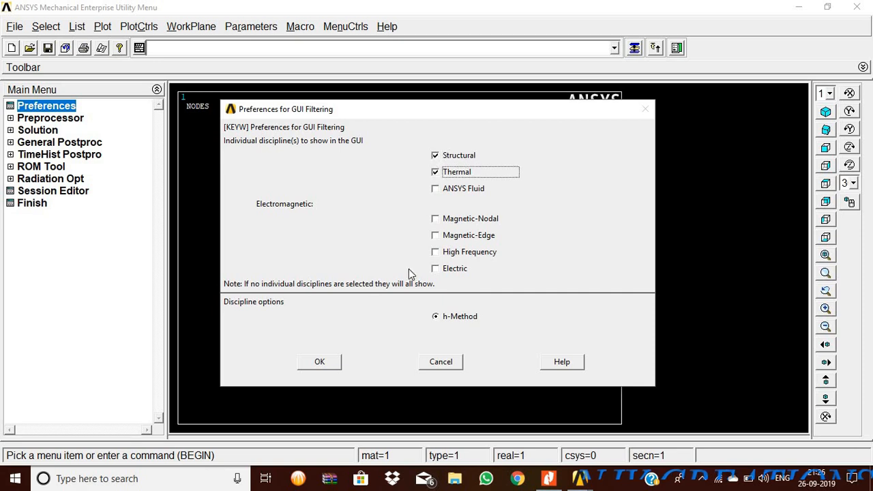
mouse_move(362, 390)
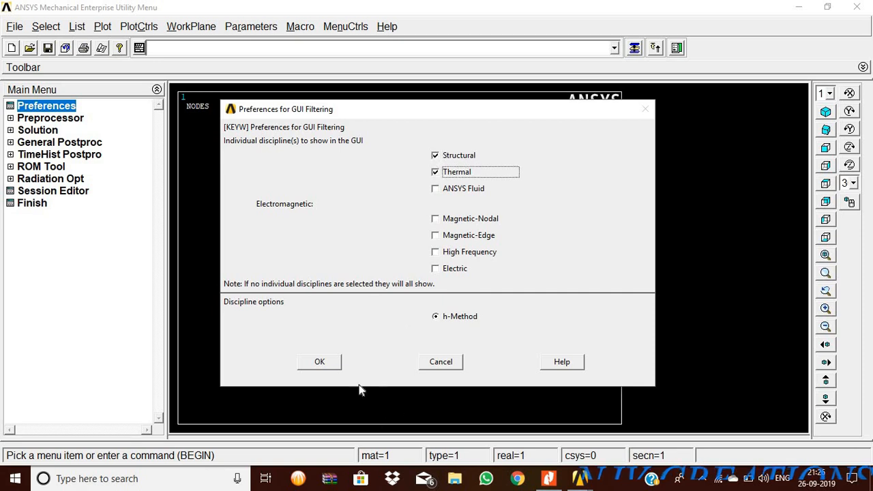
left_click(319, 362)
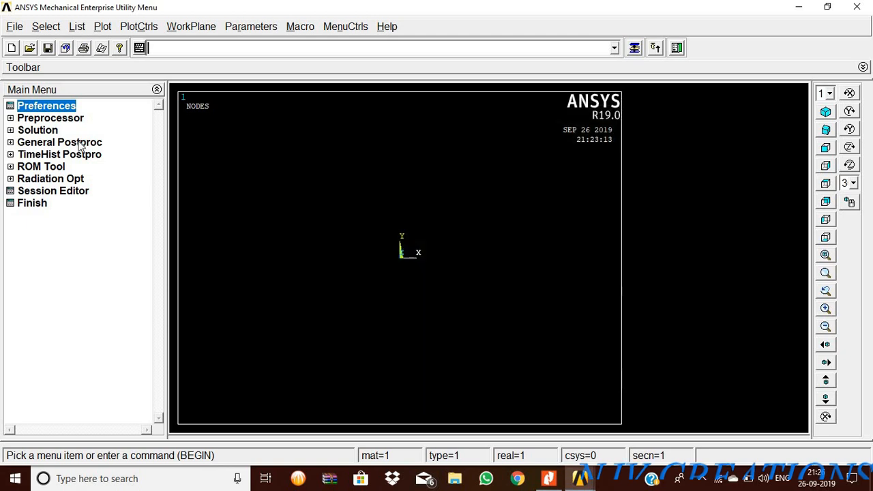
- Add a PLANE182 Quad 4-node element set to plane stress with thickness
left_click(50, 118)
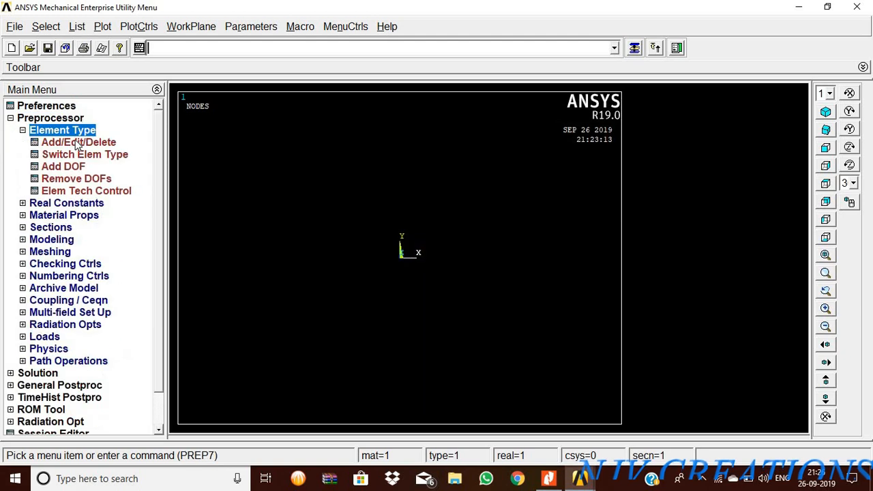
left_click(78, 142)
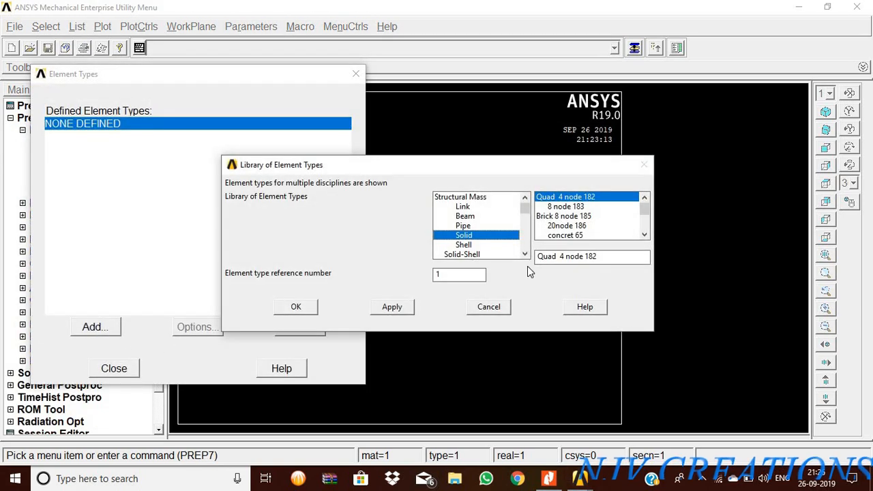
left_click(295, 307)
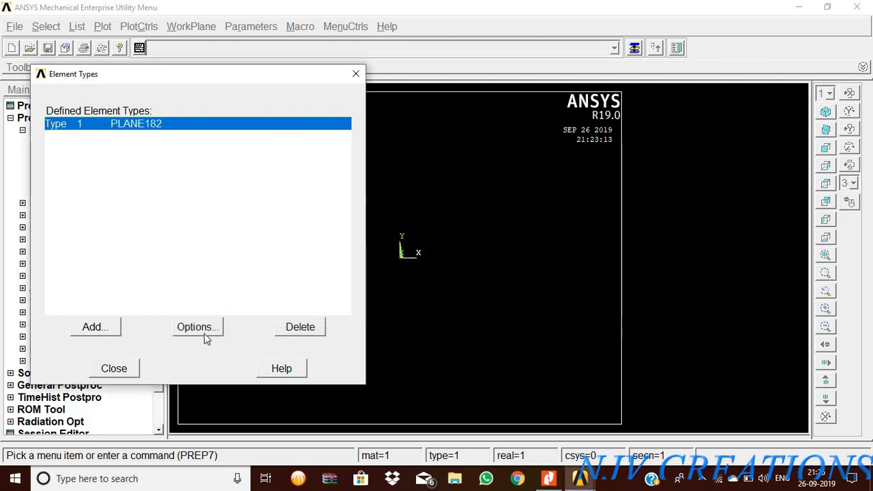
left_click(198, 327)
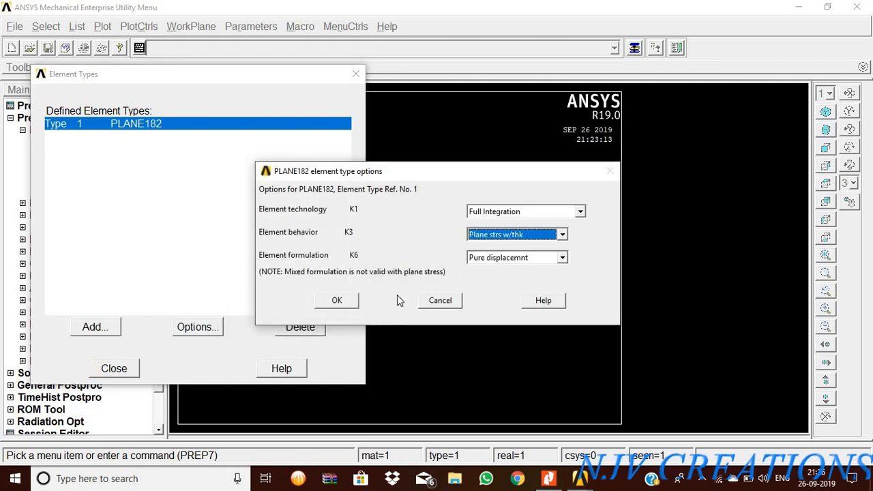
left_click(336, 301)
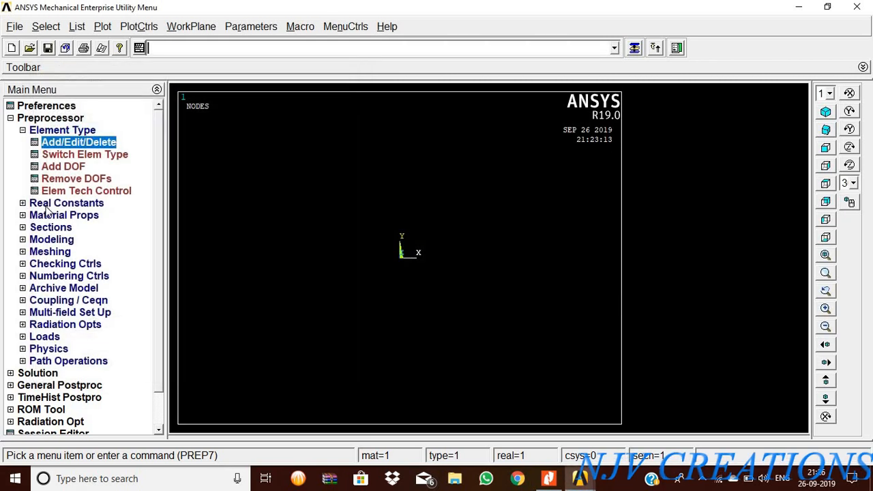
- Add a real constant set with thickness 100
left_click(65, 203)
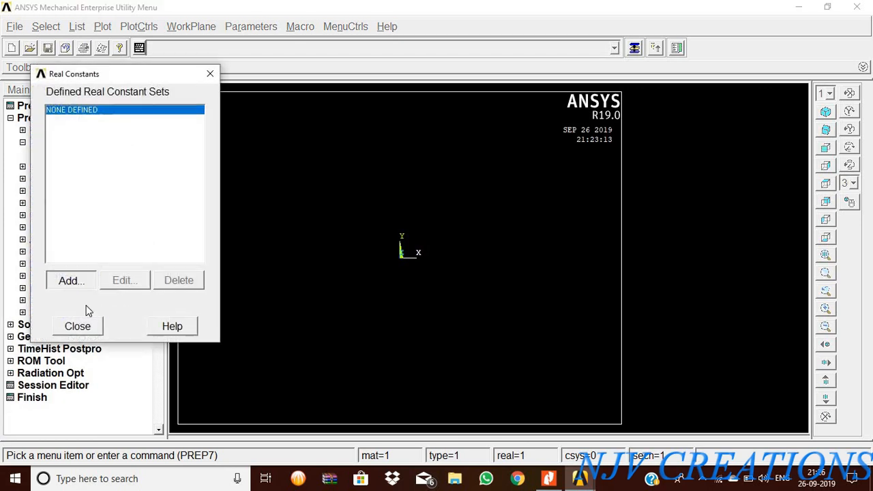
left_click(71, 280)
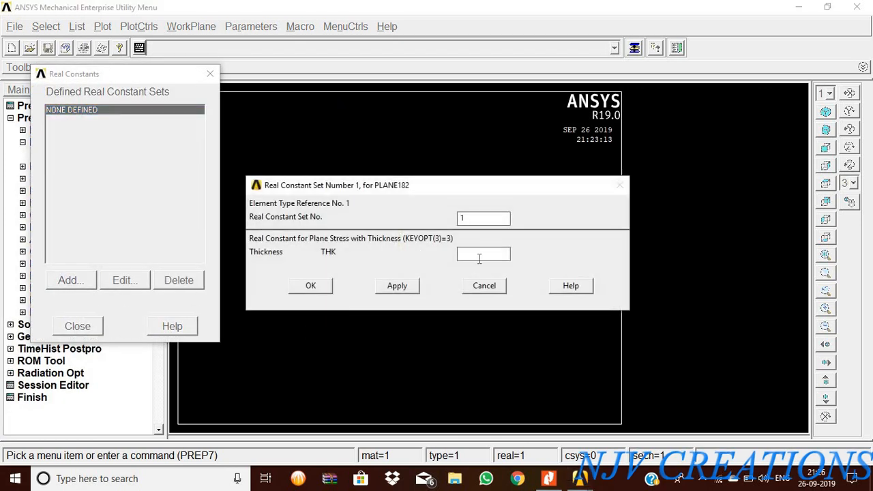
type("100")
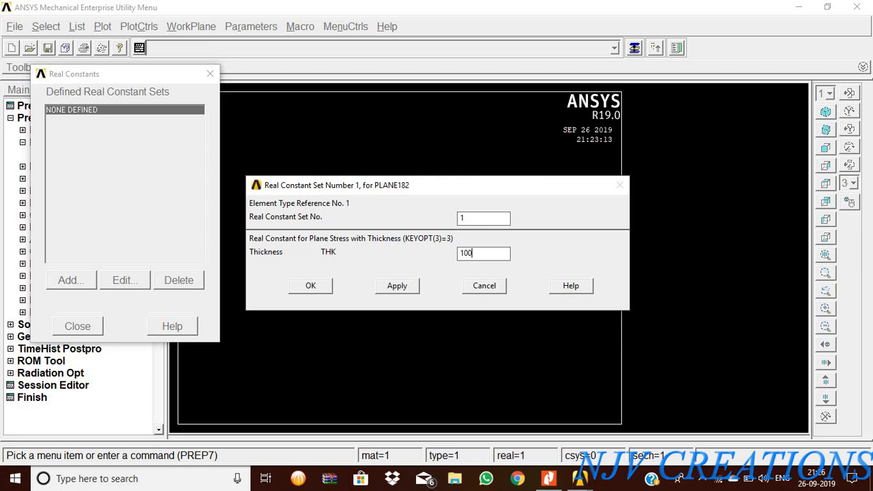
left_click(311, 285)
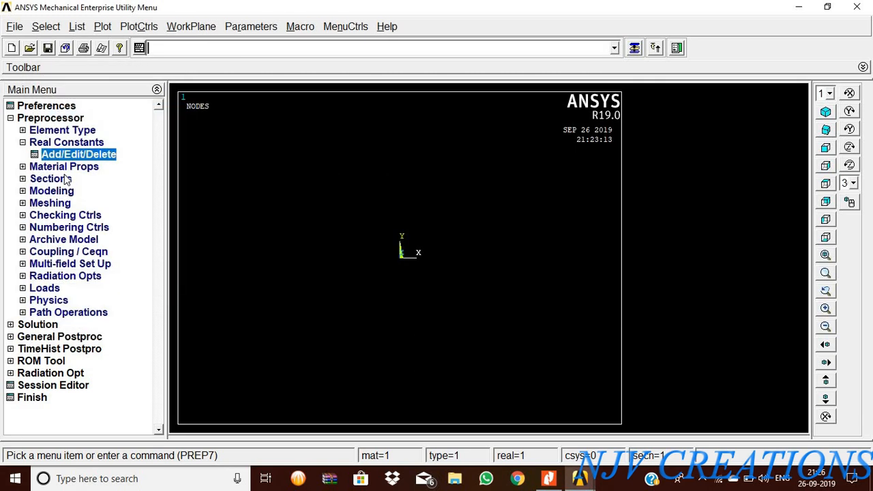
- Define material 1 with EX 2e5, Poisson's ratio, and thermal expansion coefficient ALPX 12e-6
left_click(65, 167)
type("2e5")
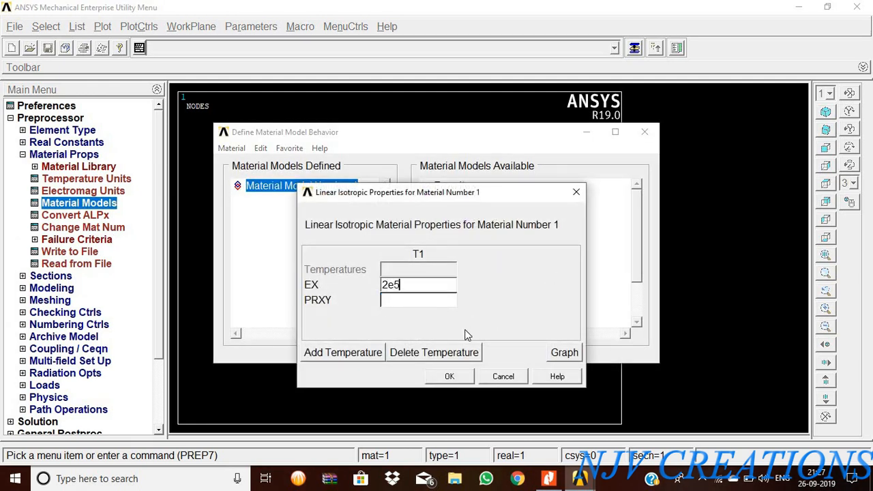
left_click(418, 300)
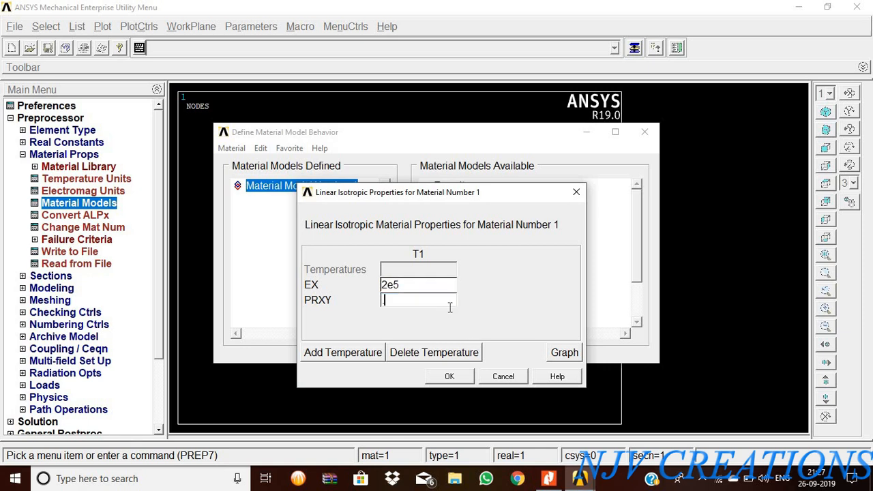
left_click(449, 376)
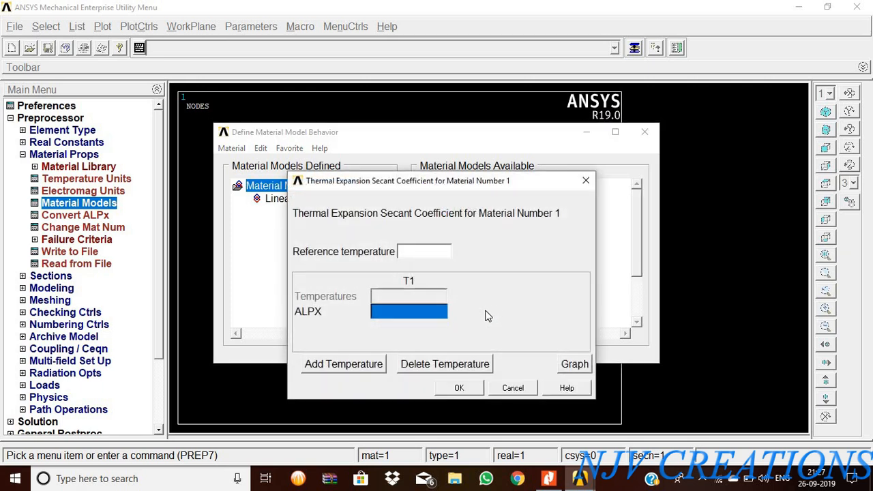
type("12e-6")
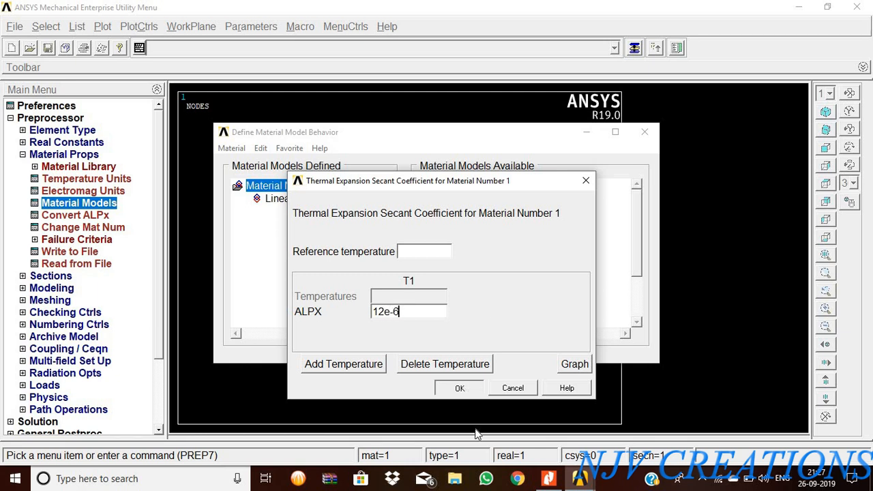
left_click(459, 388)
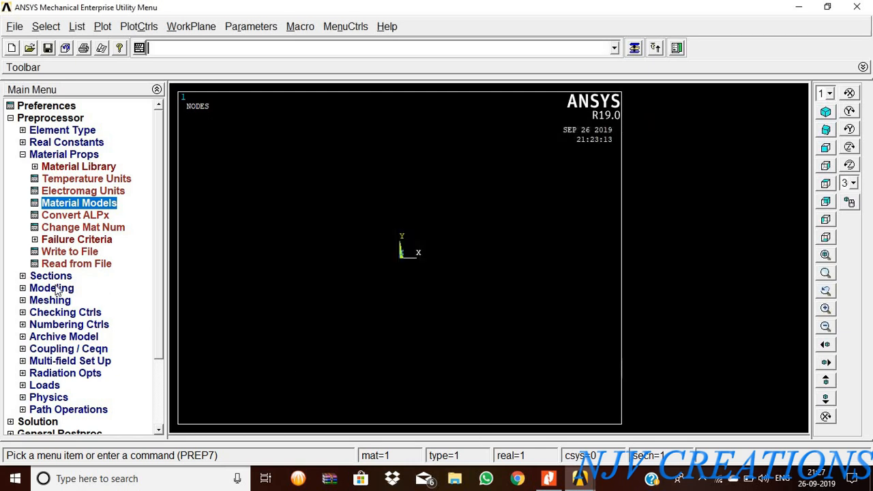
- Create a rectangular area by dimensions with X 0–500 and Y 0–500
left_click(51, 288)
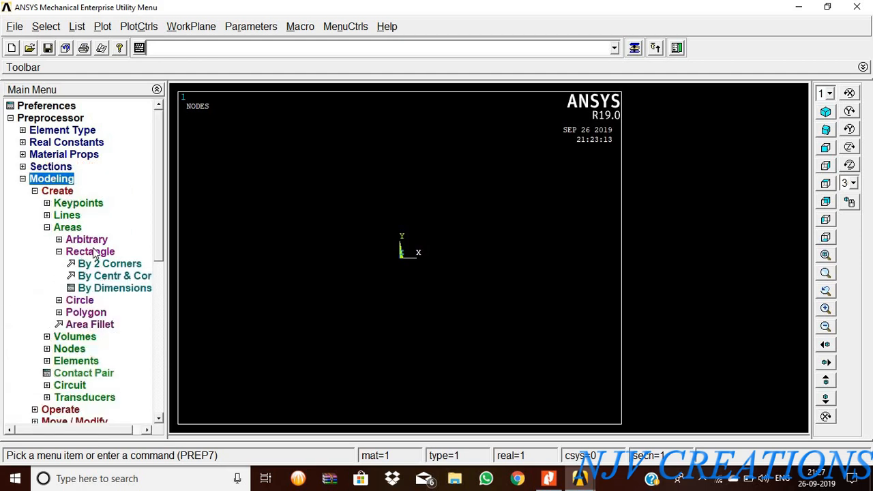
left_click(114, 288)
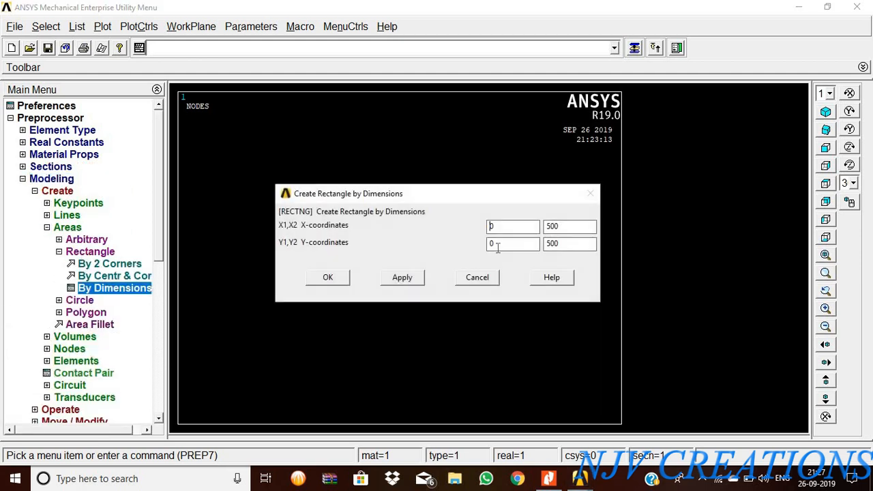
left_click(327, 277)
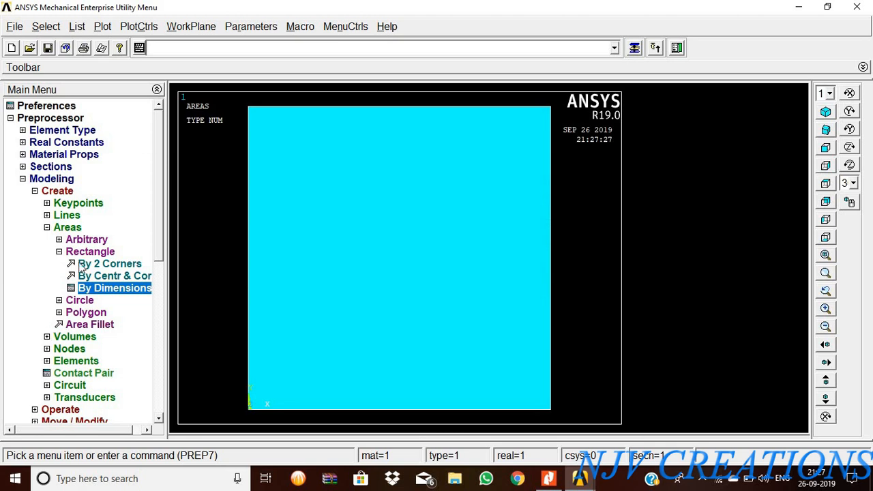
left_click(67, 227)
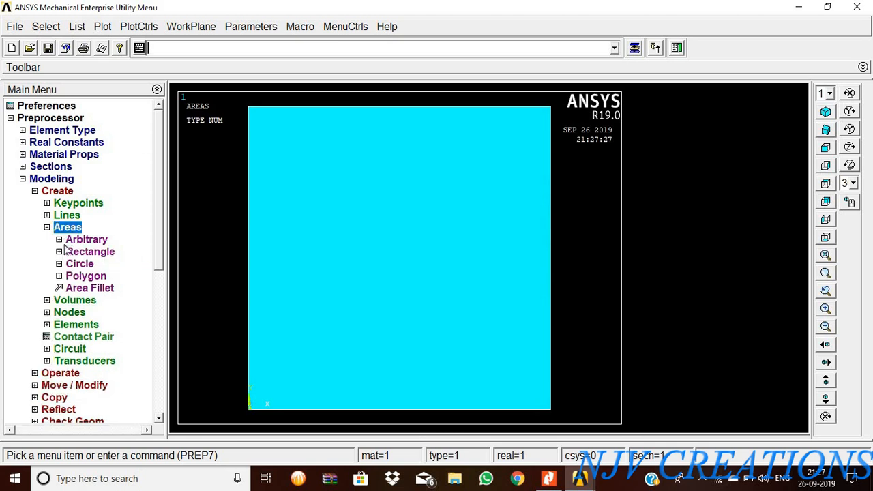
- Set element size 50 for all areas and mesh the plate area with MeshTool
left_click(57, 191)
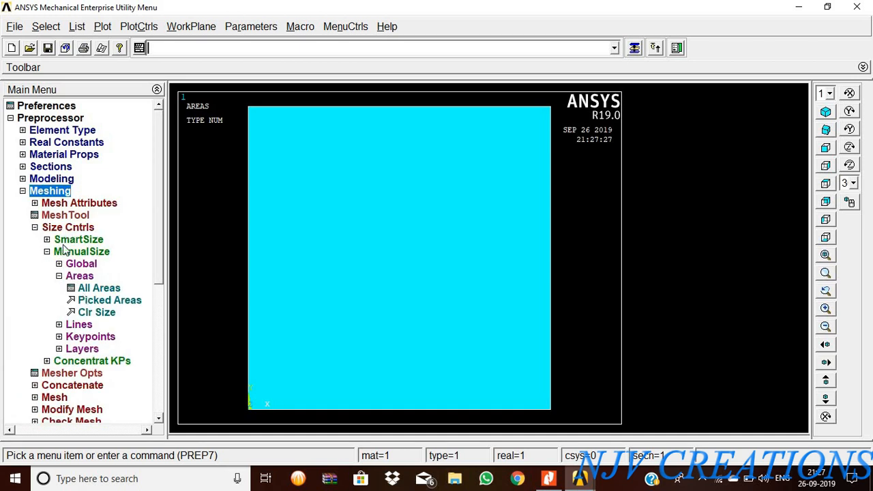
mouse_move(86, 291)
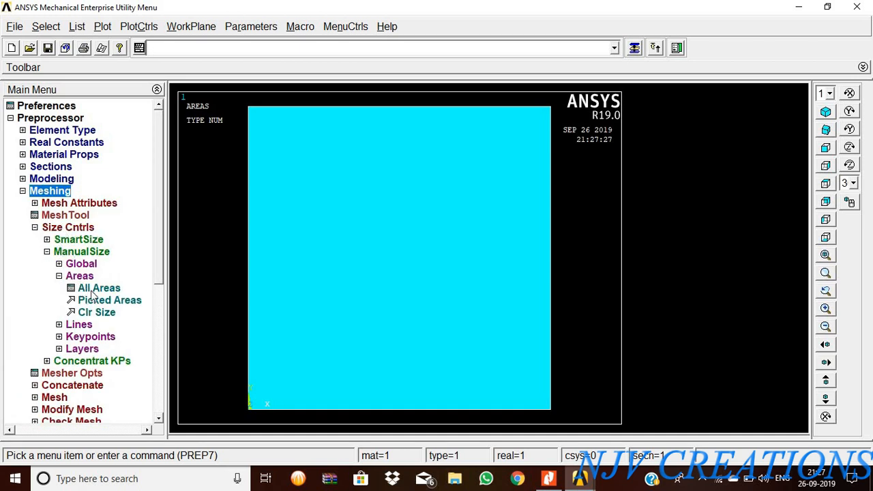
left_click(98, 288)
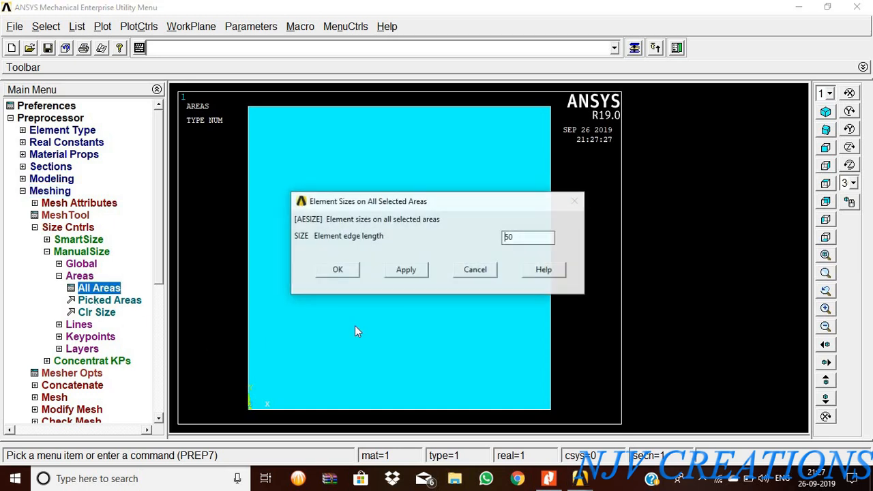
left_click(338, 269)
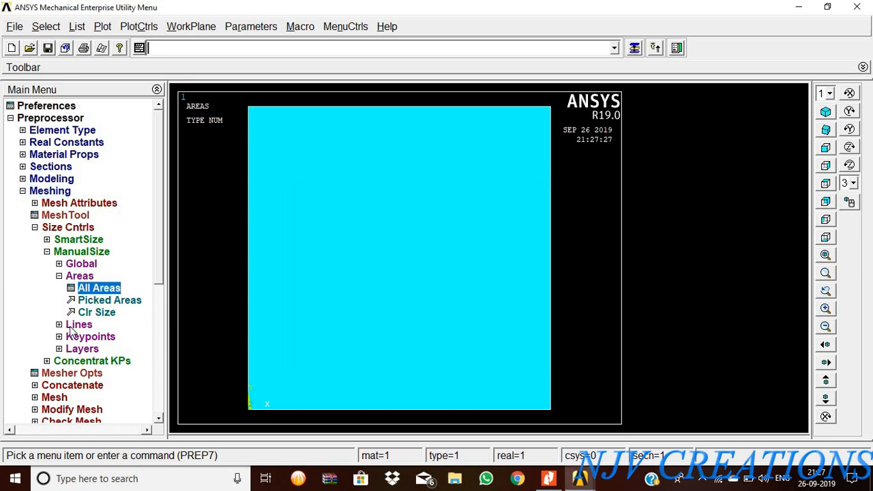
left_click(65, 215)
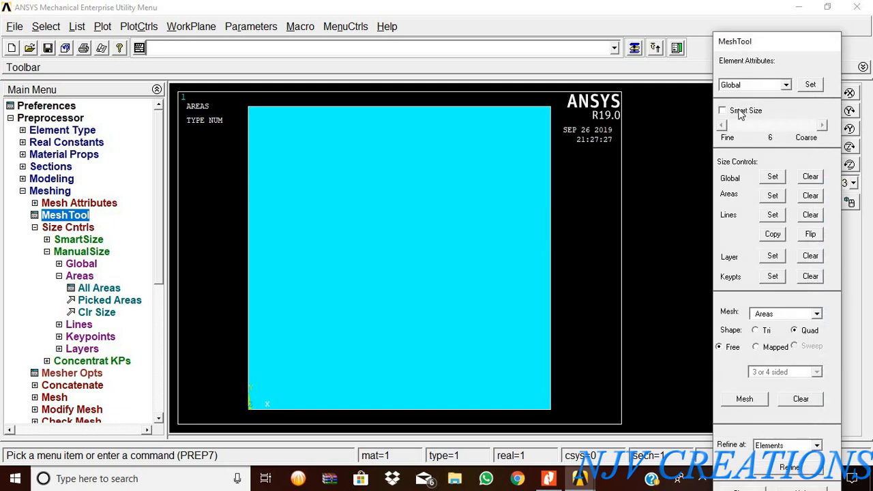
left_click(744, 398)
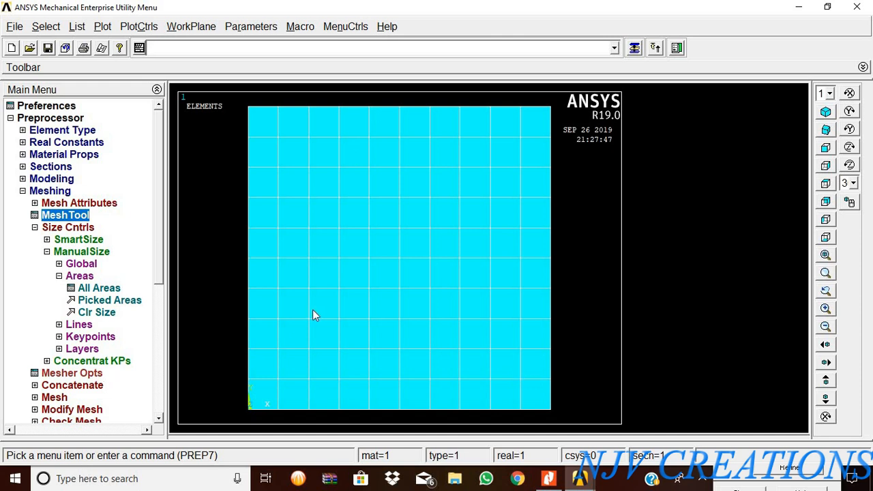
- Constrain the plate's left edge line in All DOF with displacement value 0
left_click(22, 191)
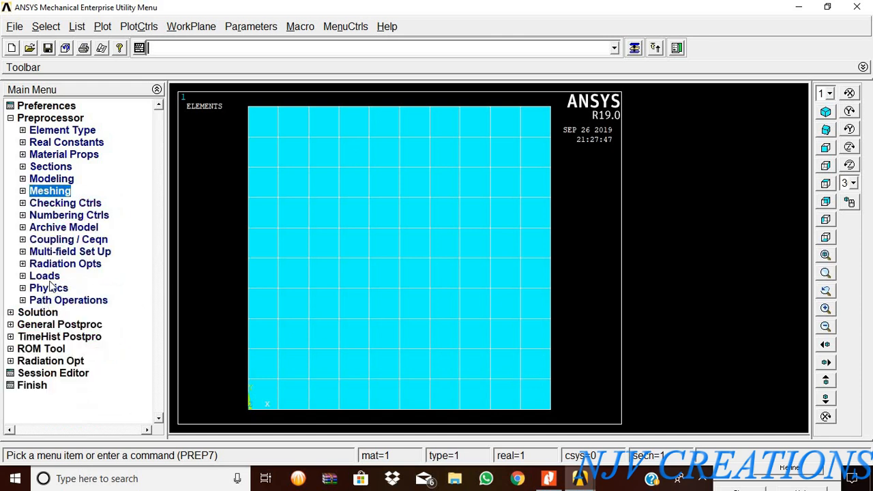
left_click(44, 275)
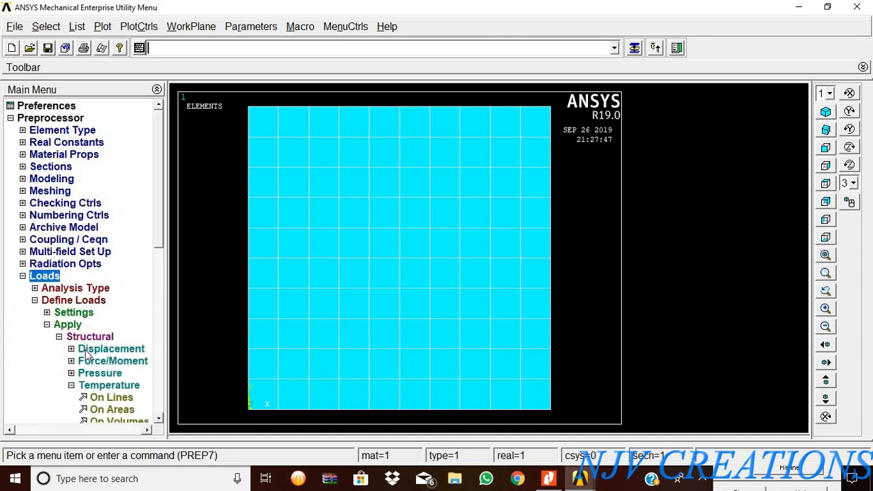
left_click(111, 349)
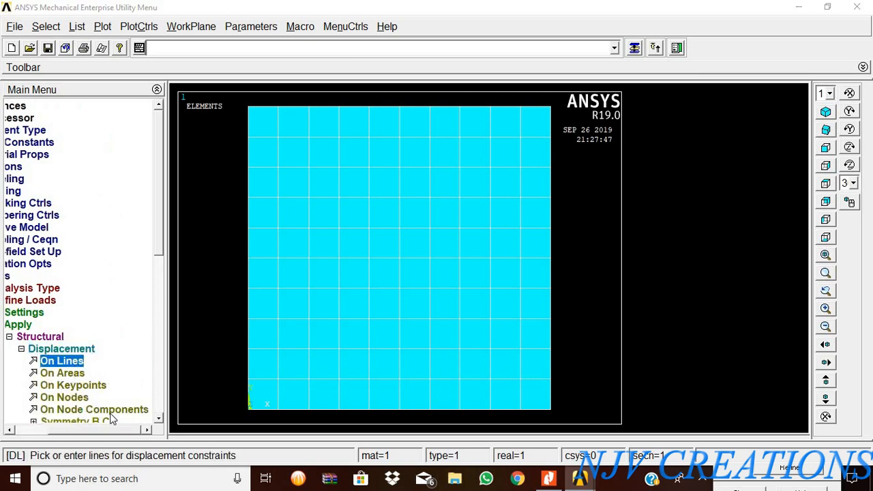
left_click(61, 360)
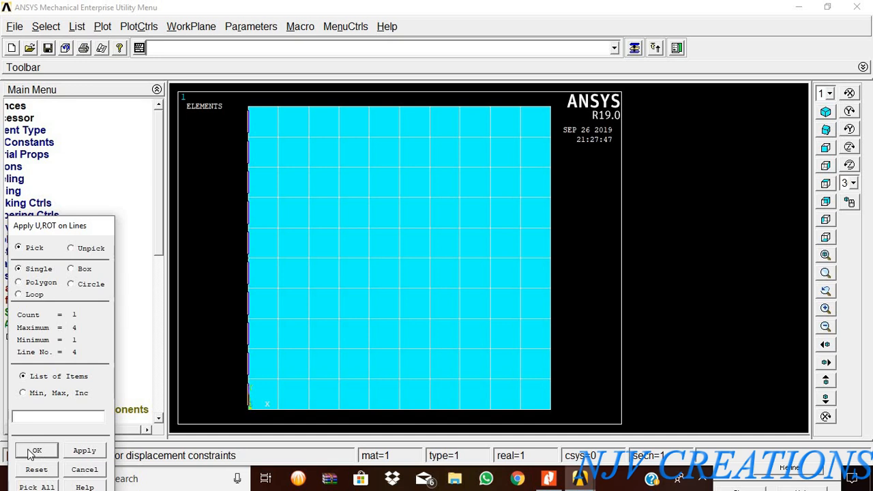
left_click(36, 451)
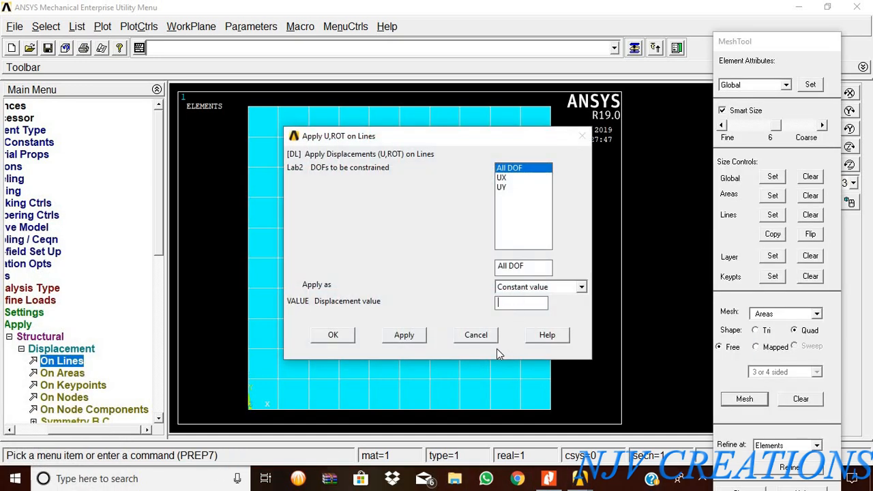
type("0")
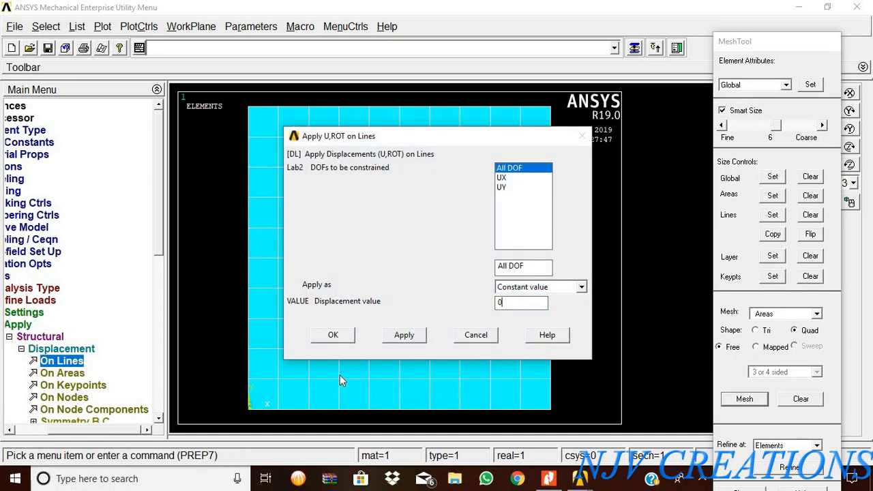
left_click(332, 335)
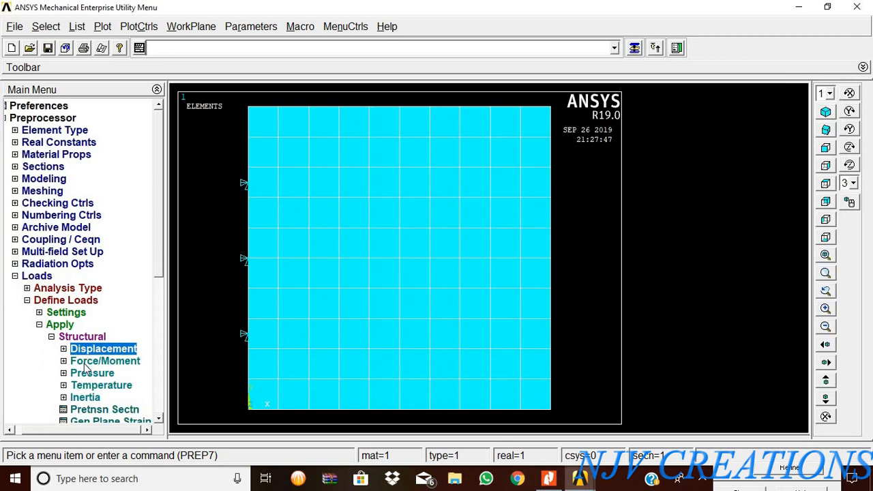
- Apply a uniform temperature of 5 to the plate model
left_click(105, 361)
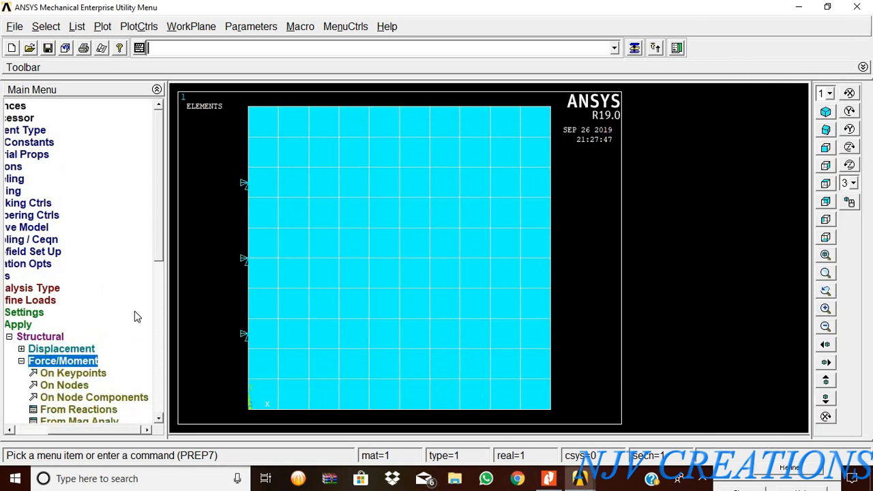
scroll("down", 3)
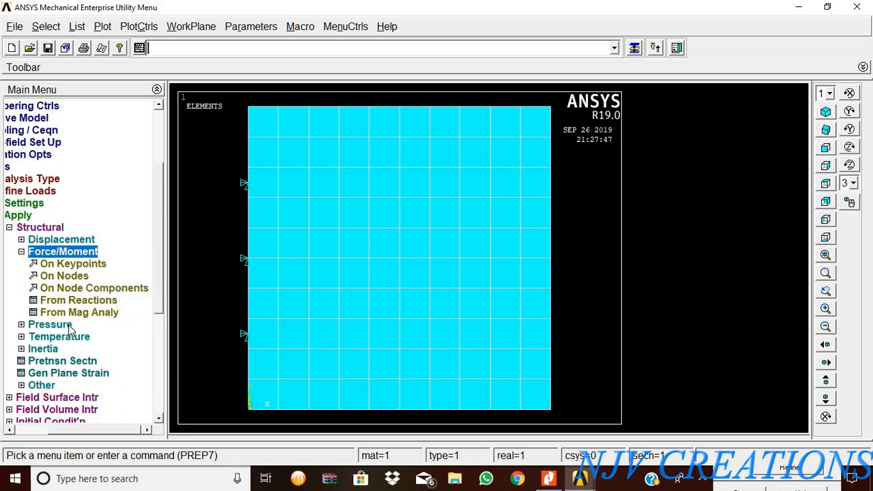
left_click(49, 324)
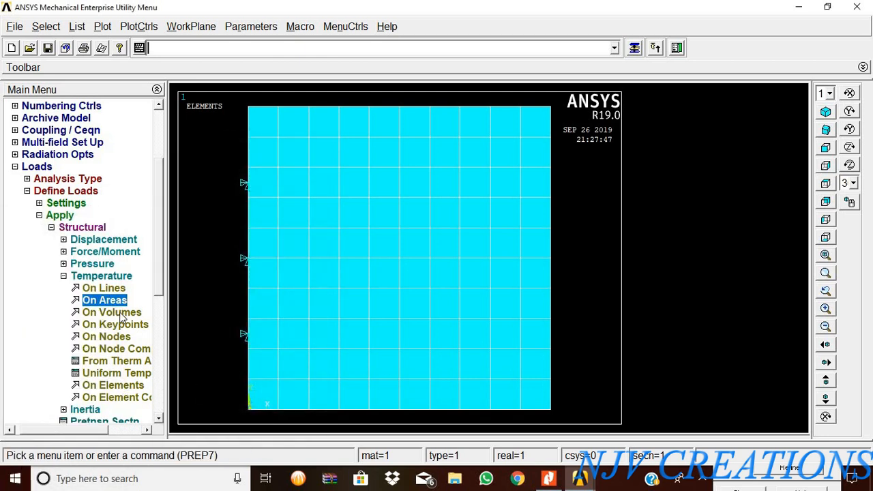
left_click(116, 372)
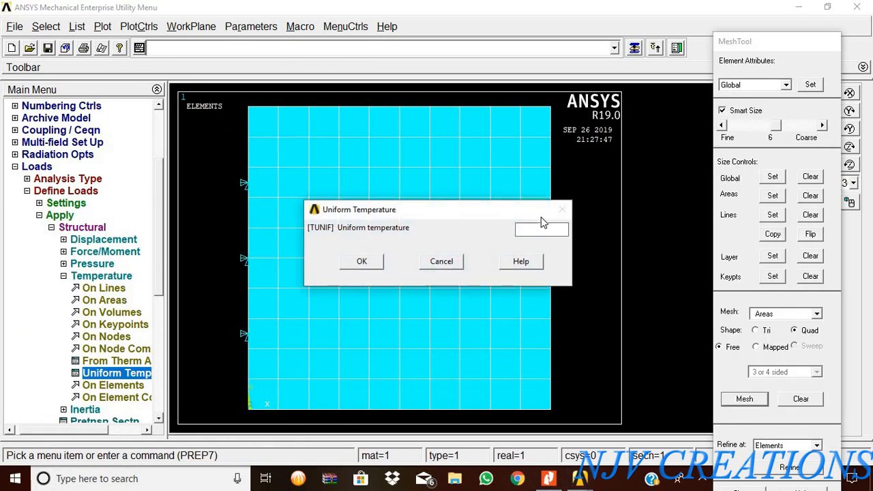
type("5")
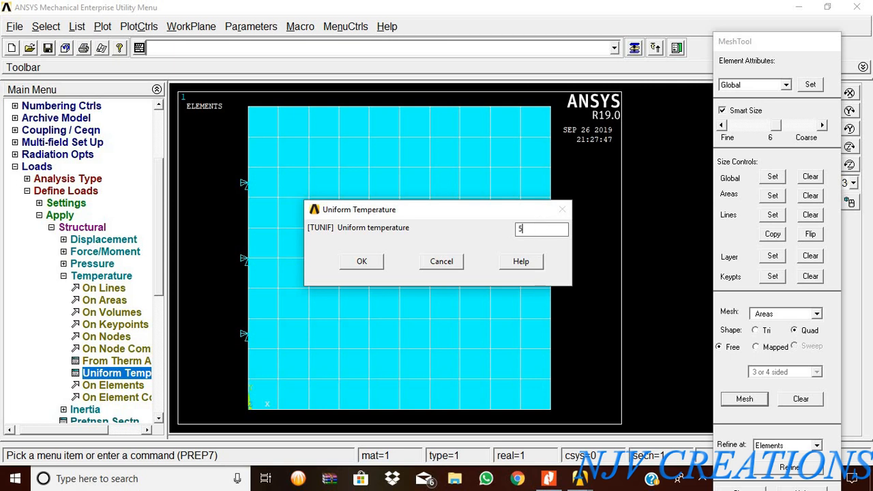
left_click(362, 261)
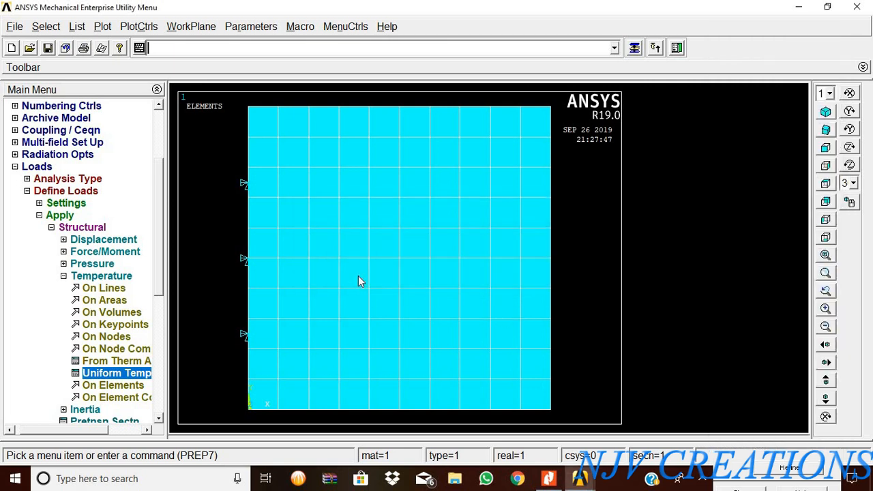
mouse_move(108, 318)
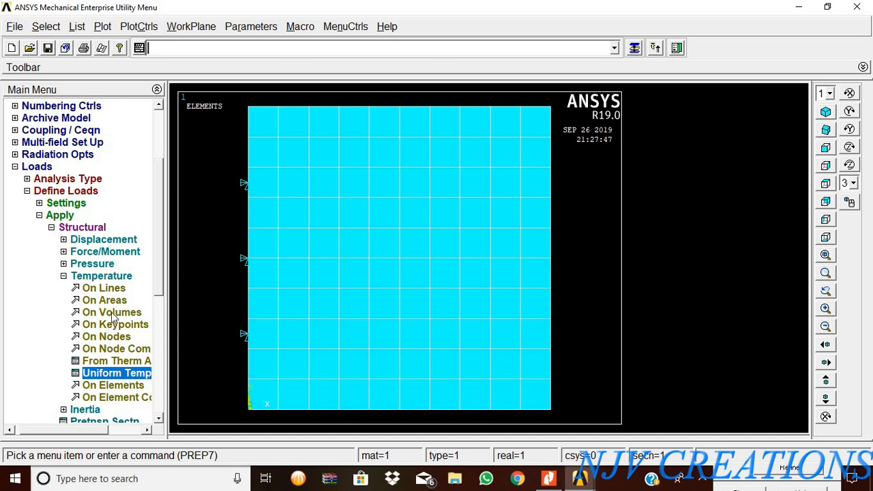
left_click(105, 300)
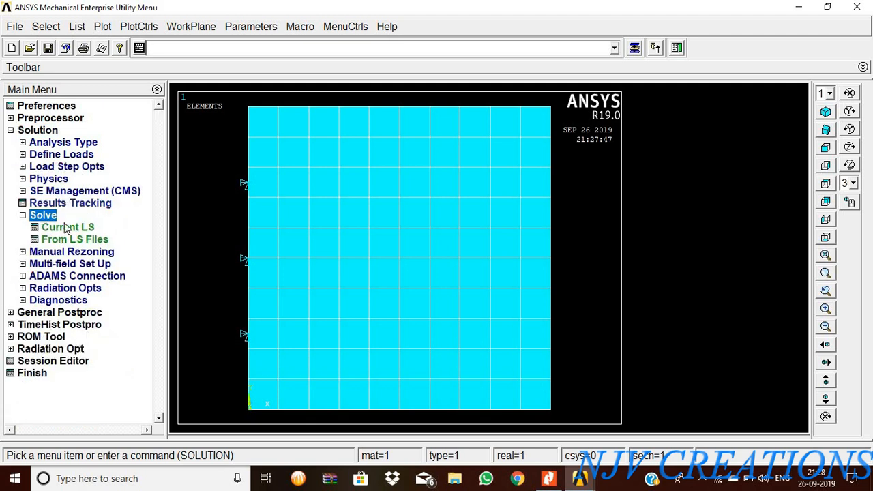
- Solve the current load step and close the 'Solution is done!' notice
left_click(68, 226)
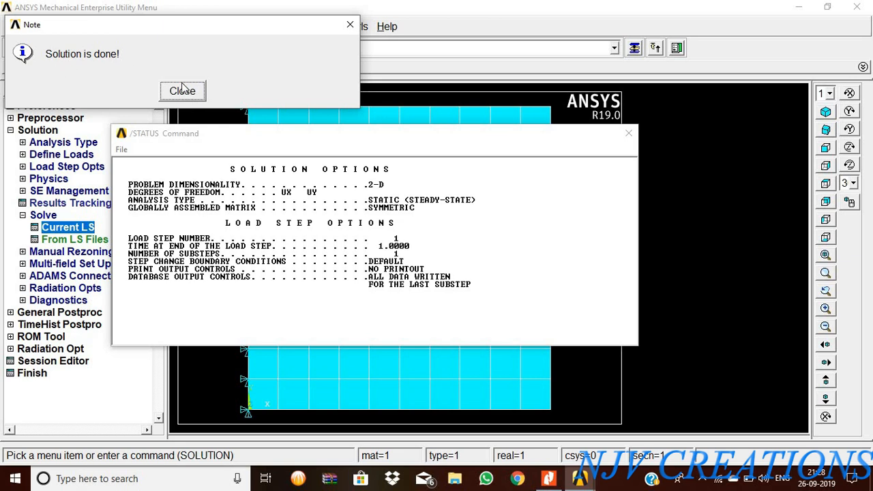
left_click(182, 90)
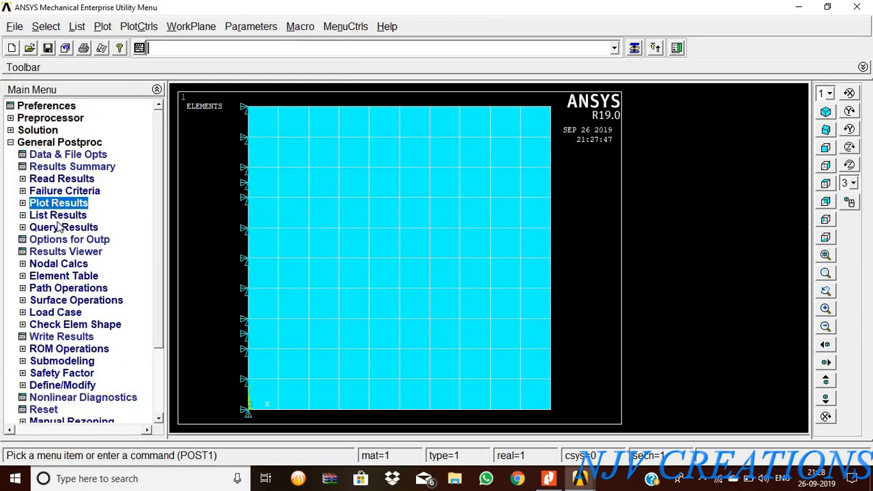
- Plot the plate's deformed shape, ending with deformed shape only (max displacement 0.345235)
left_click(82, 215)
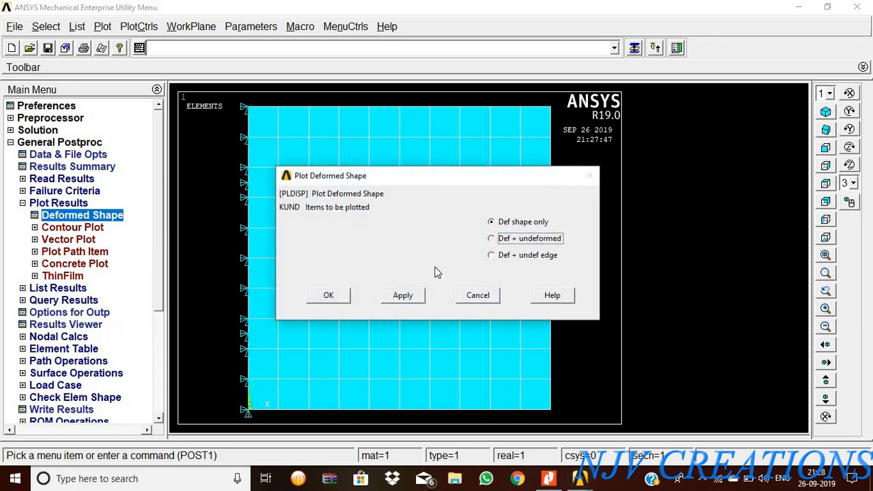
left_click(328, 295)
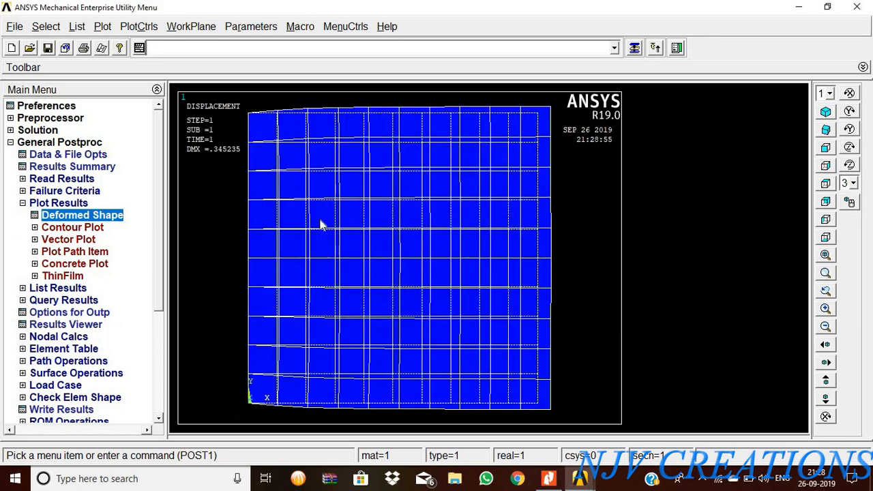
left_click(82, 215)
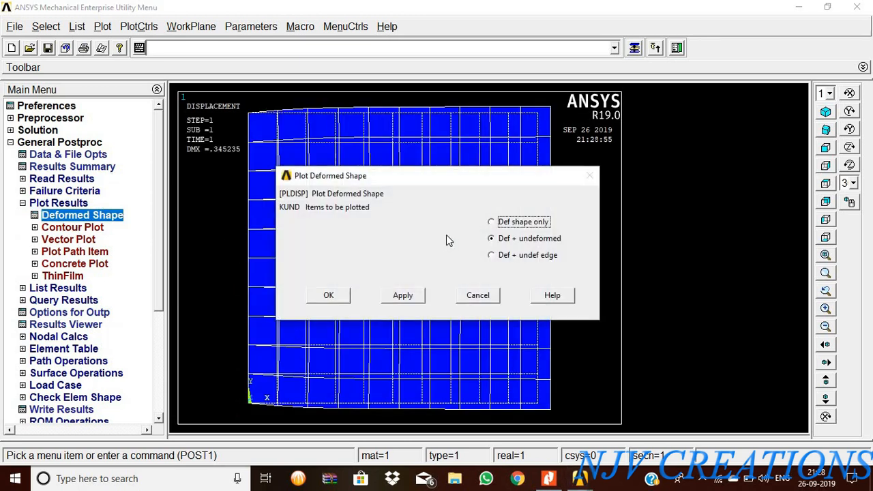
left_click(328, 295)
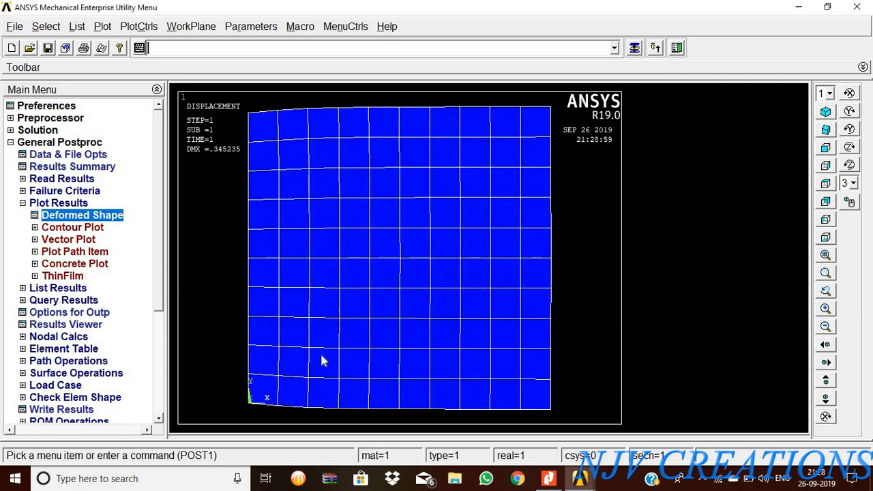
left_click(73, 227)
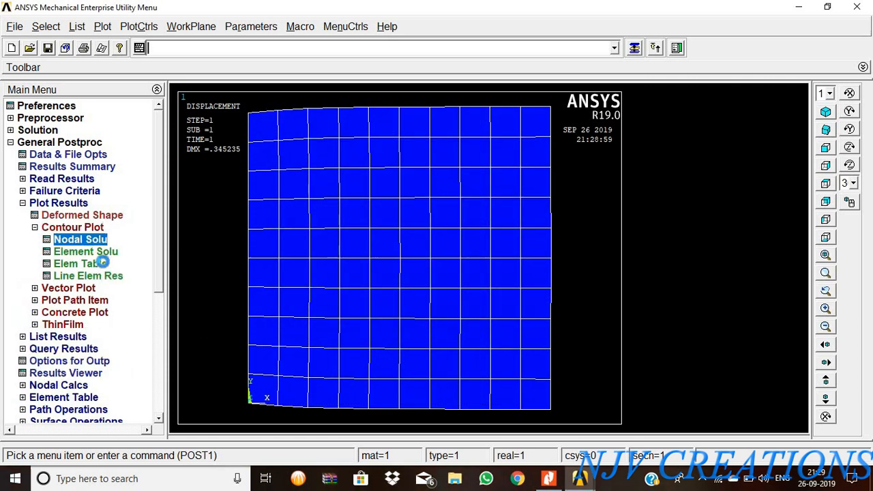
- Contour the plate's nodal 1st principal stress, peaking at 28.8583
left_click(79, 239)
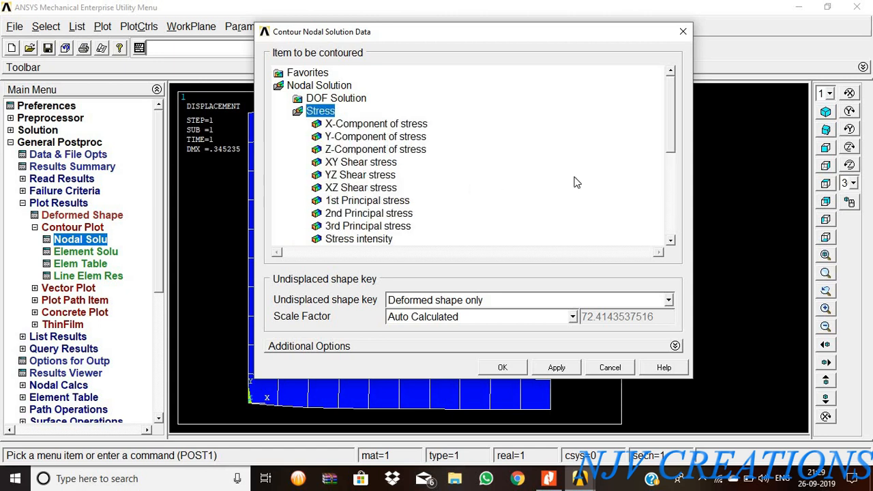
left_click(367, 199)
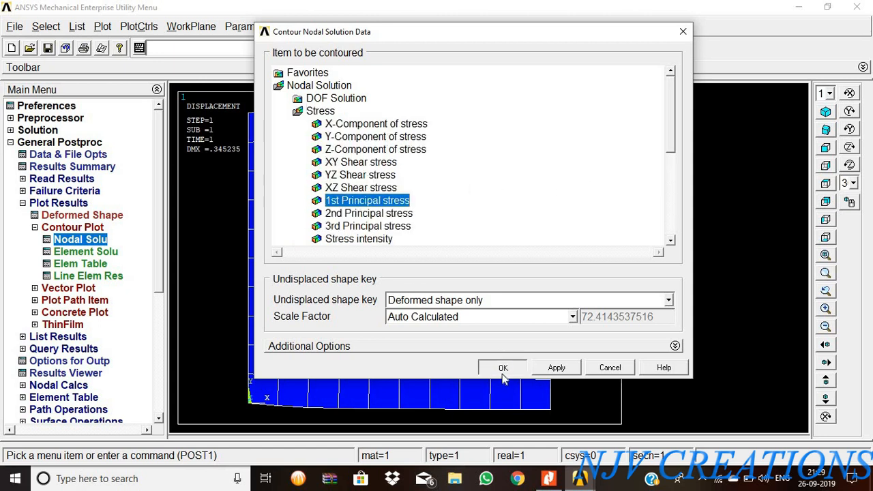
left_click(502, 367)
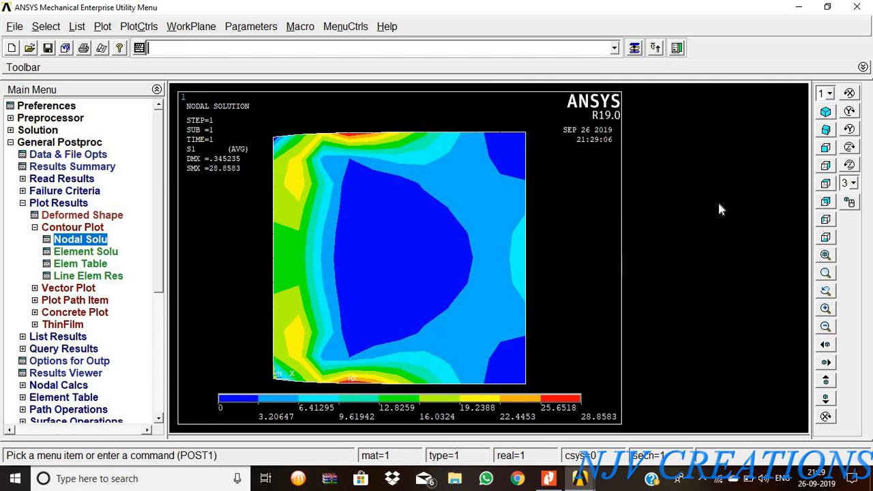
mouse_move(587, 410)
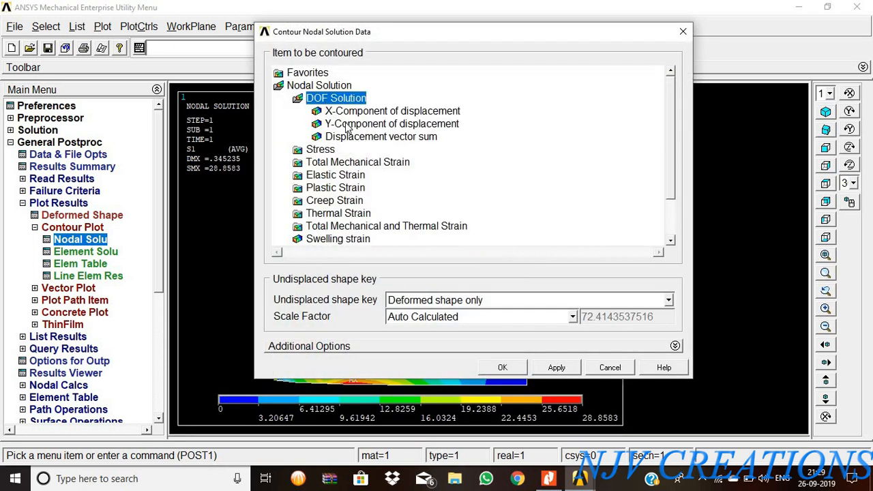
- Plot the displacement vector sum contour, peaking at 0.345235, then reopen nodal solution choices
left_click(502, 367)
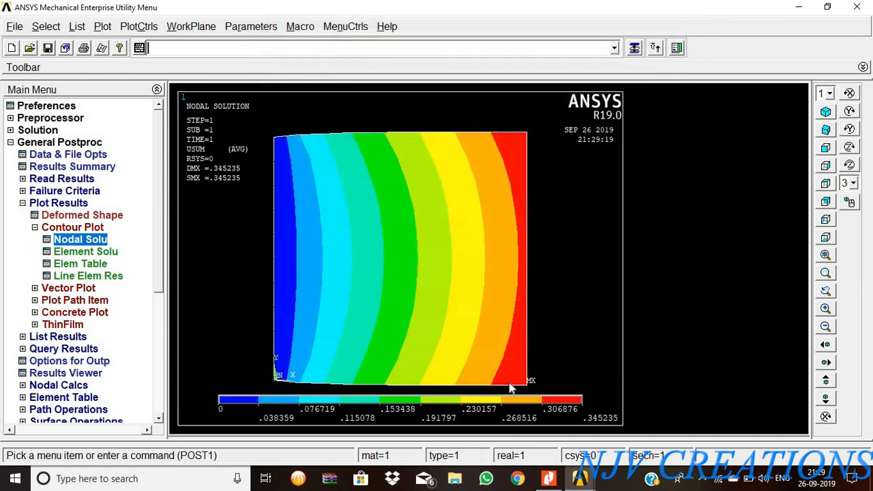
mouse_move(524, 136)
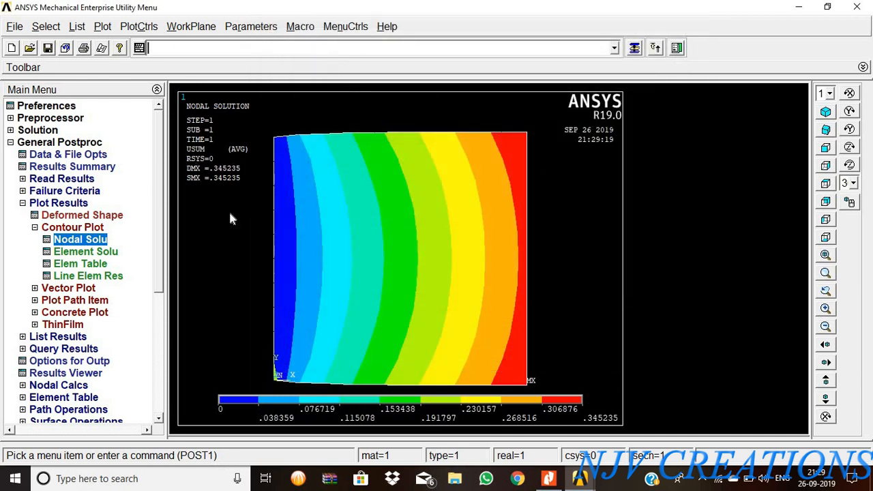
mouse_move(391, 379)
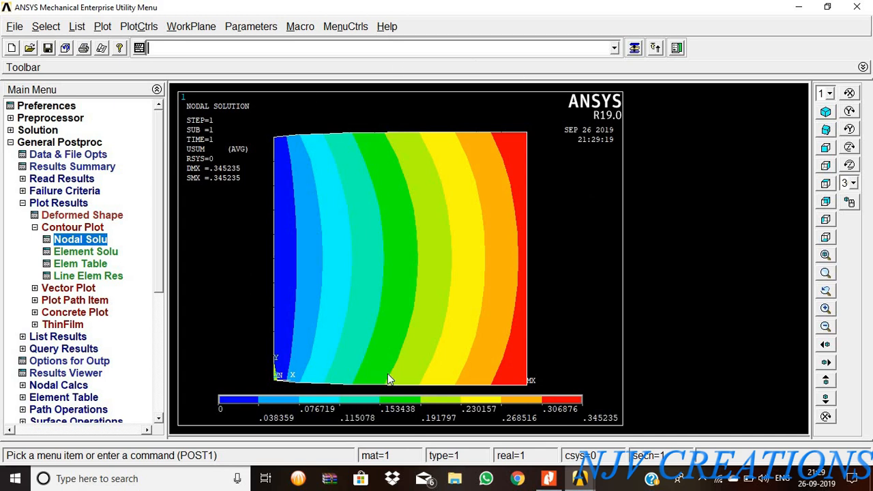
mouse_move(263, 157)
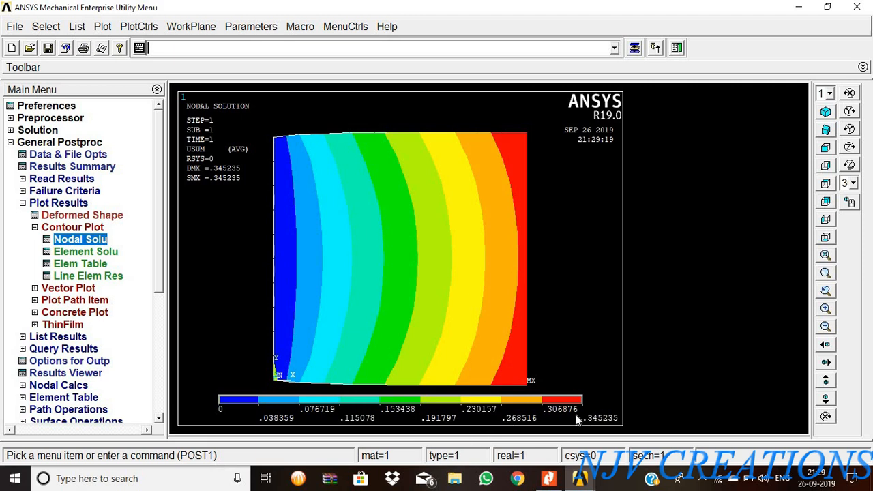
mouse_move(509, 125)
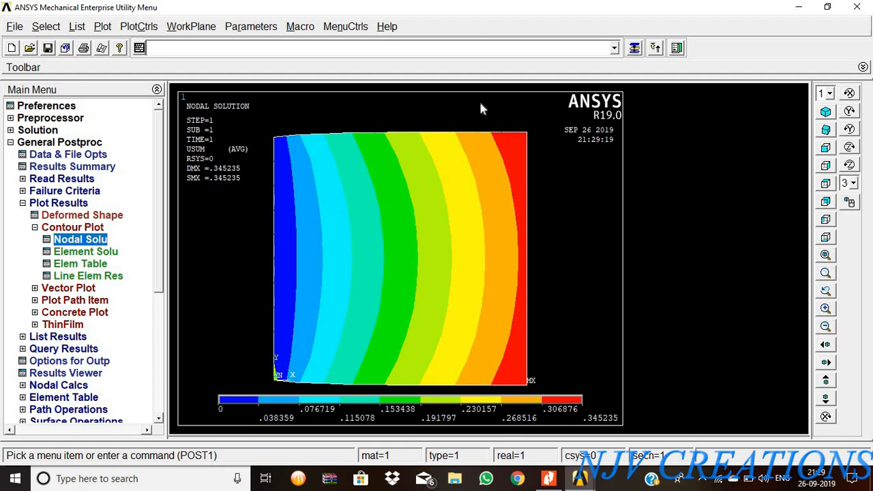
mouse_move(113, 253)
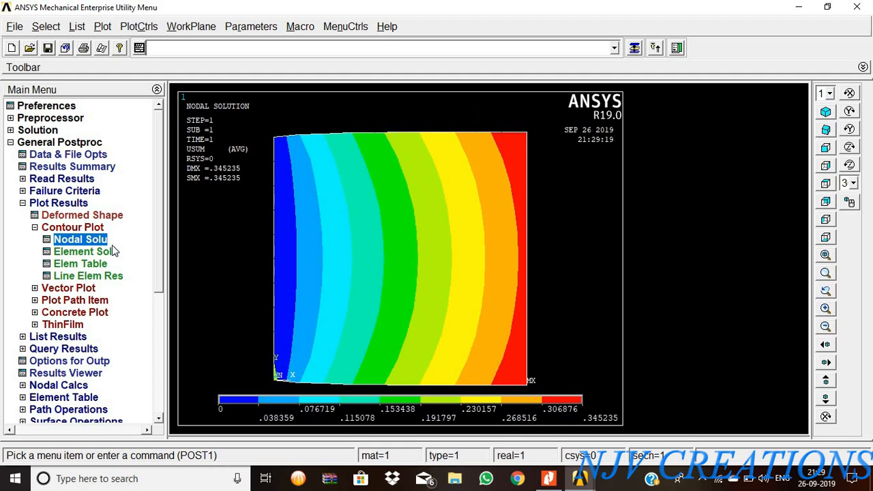
left_click(80, 239)
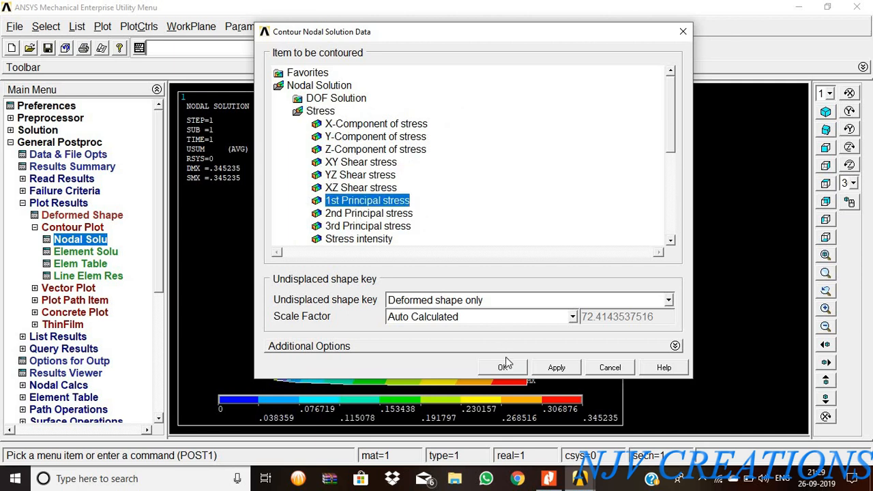
- Redisplay the 1st principal stress contour on the plate, peaking at 28.8583
left_click(503, 367)
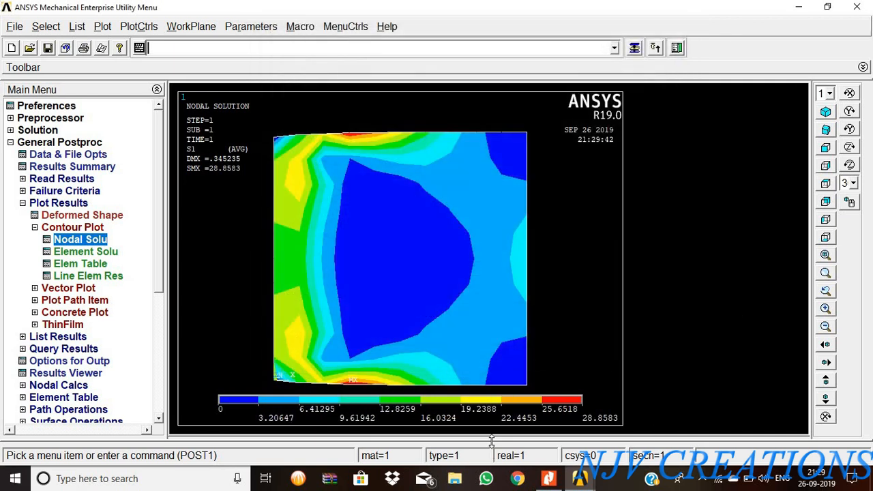
mouse_move(628, 425)
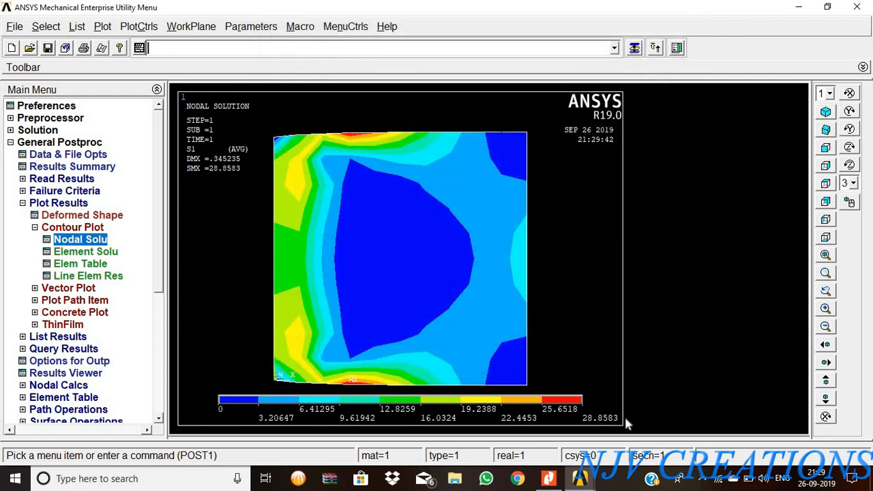